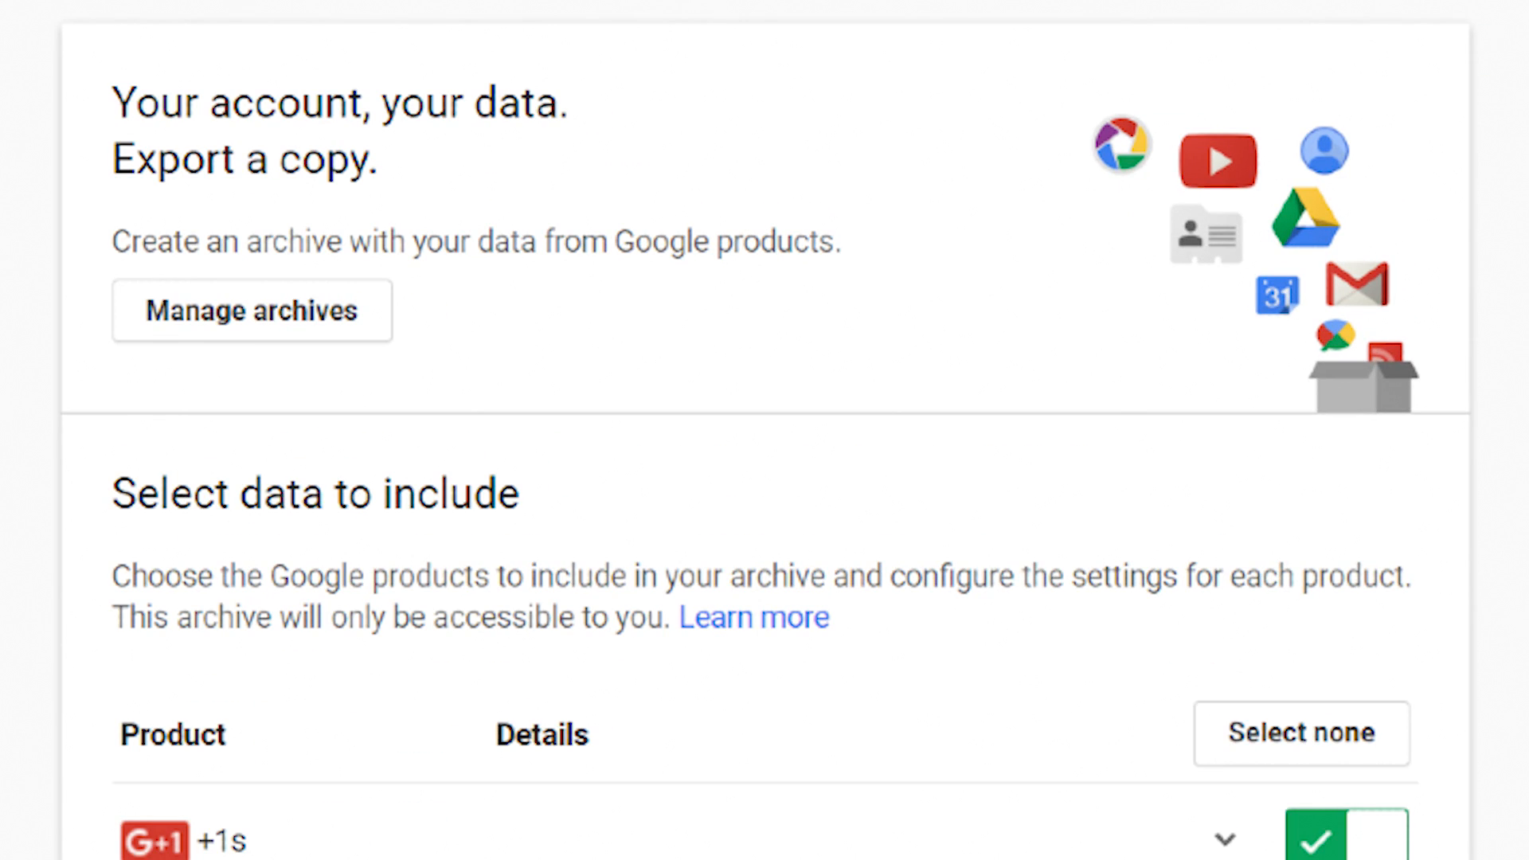
Step: Scroll to the bottom of the product list and switch YouTube back on
scroll(down, 3)
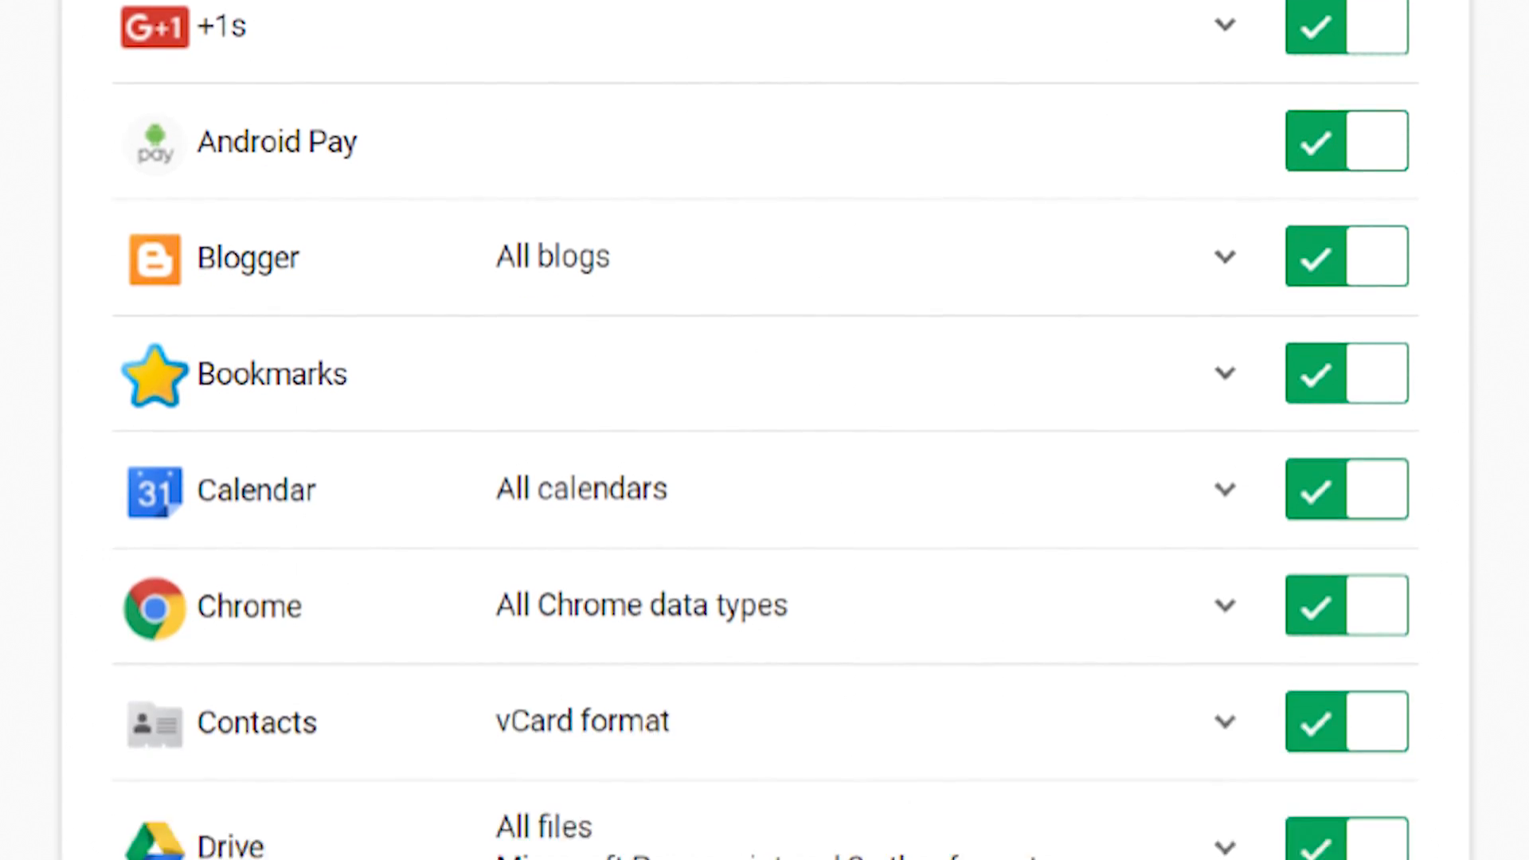
scroll(down, 3)
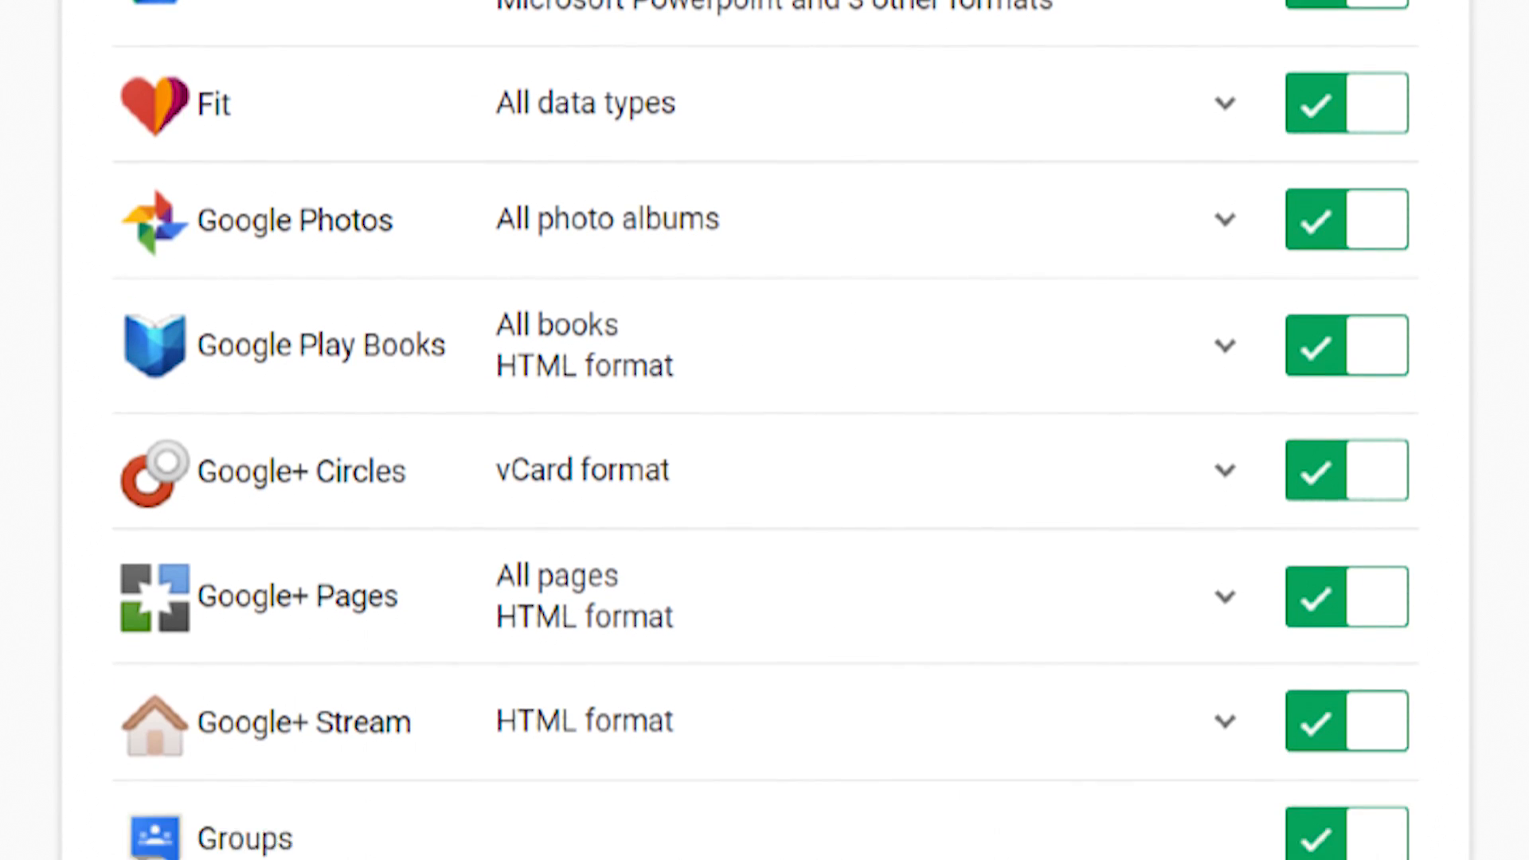
scroll(down, 3)
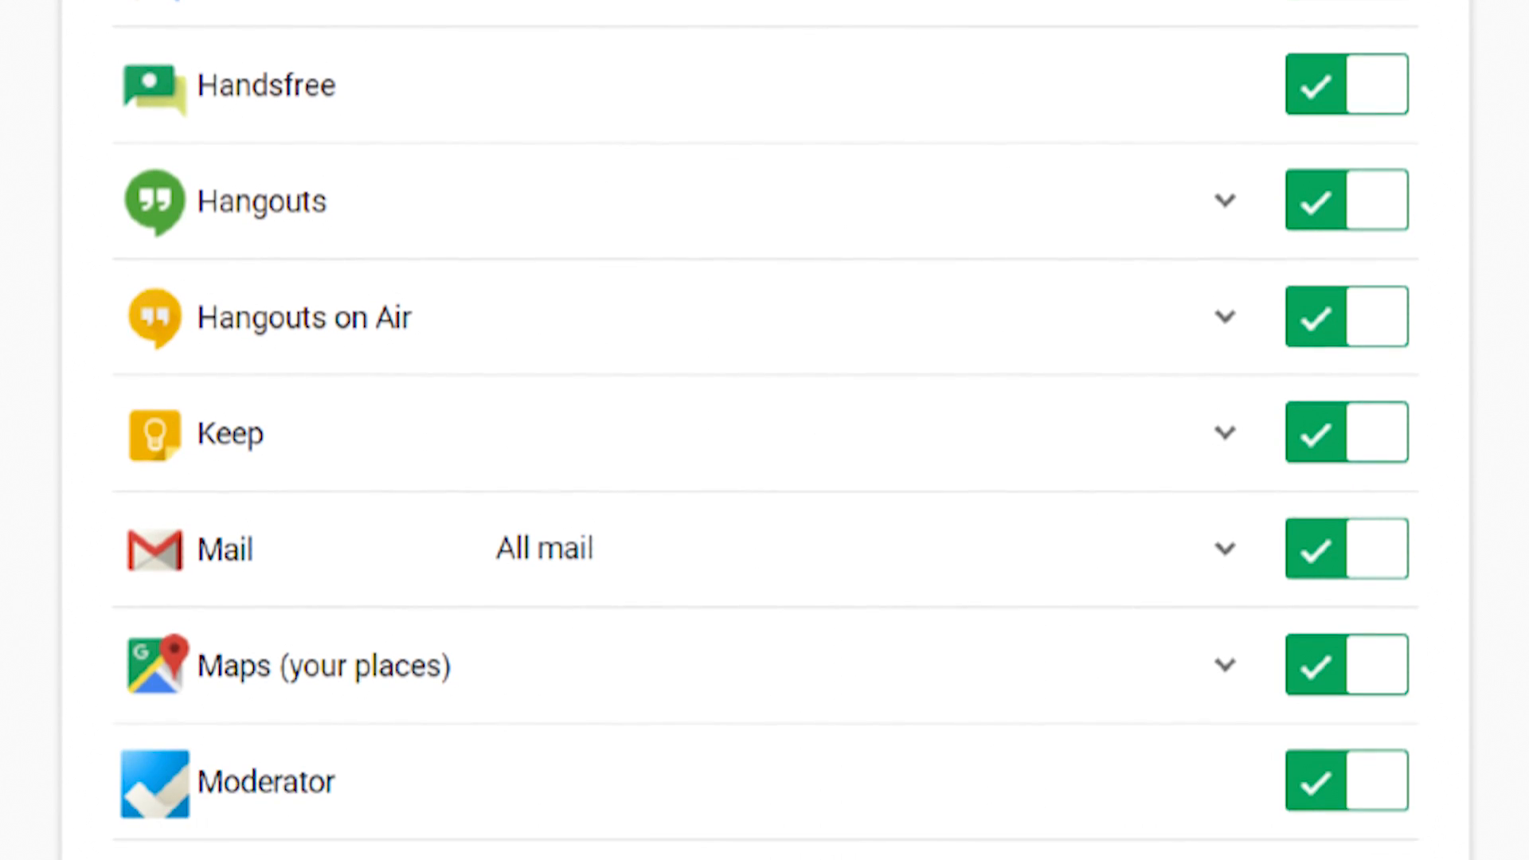
scroll(down, 3)
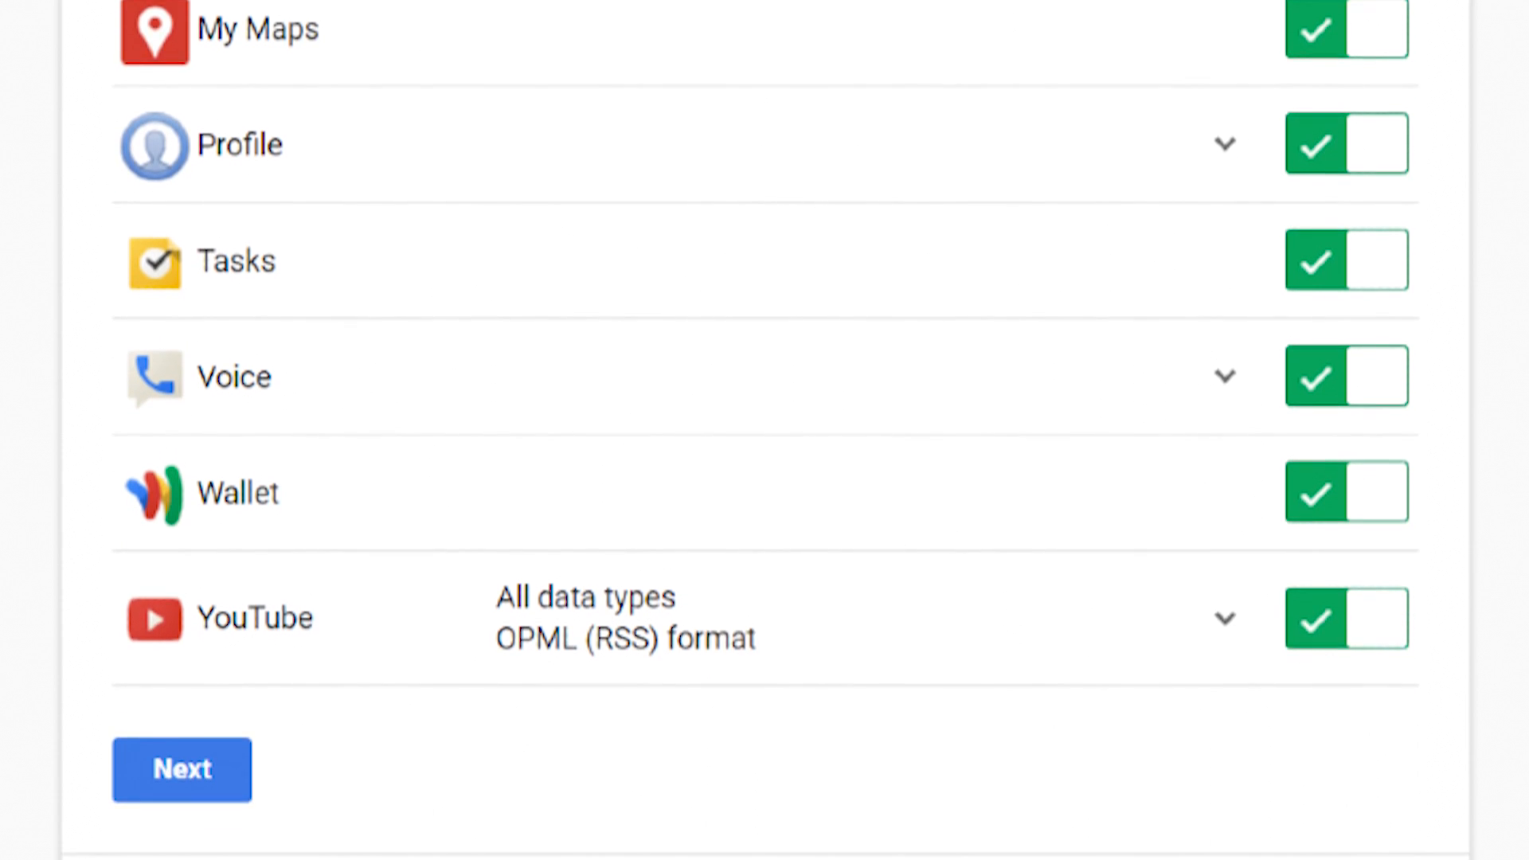
scroll(down, 3)
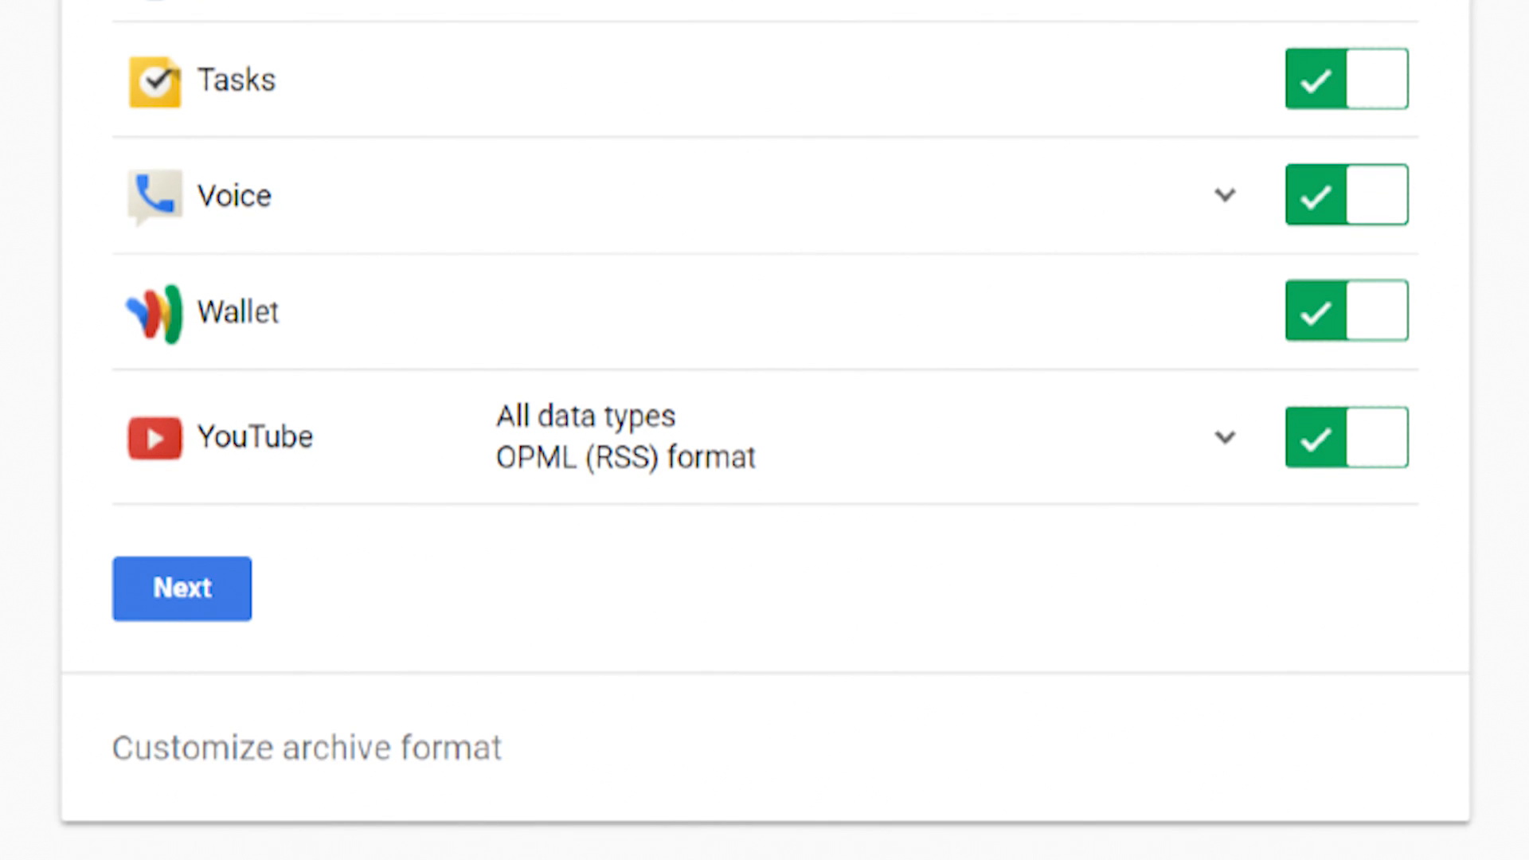
scroll(up, 3)
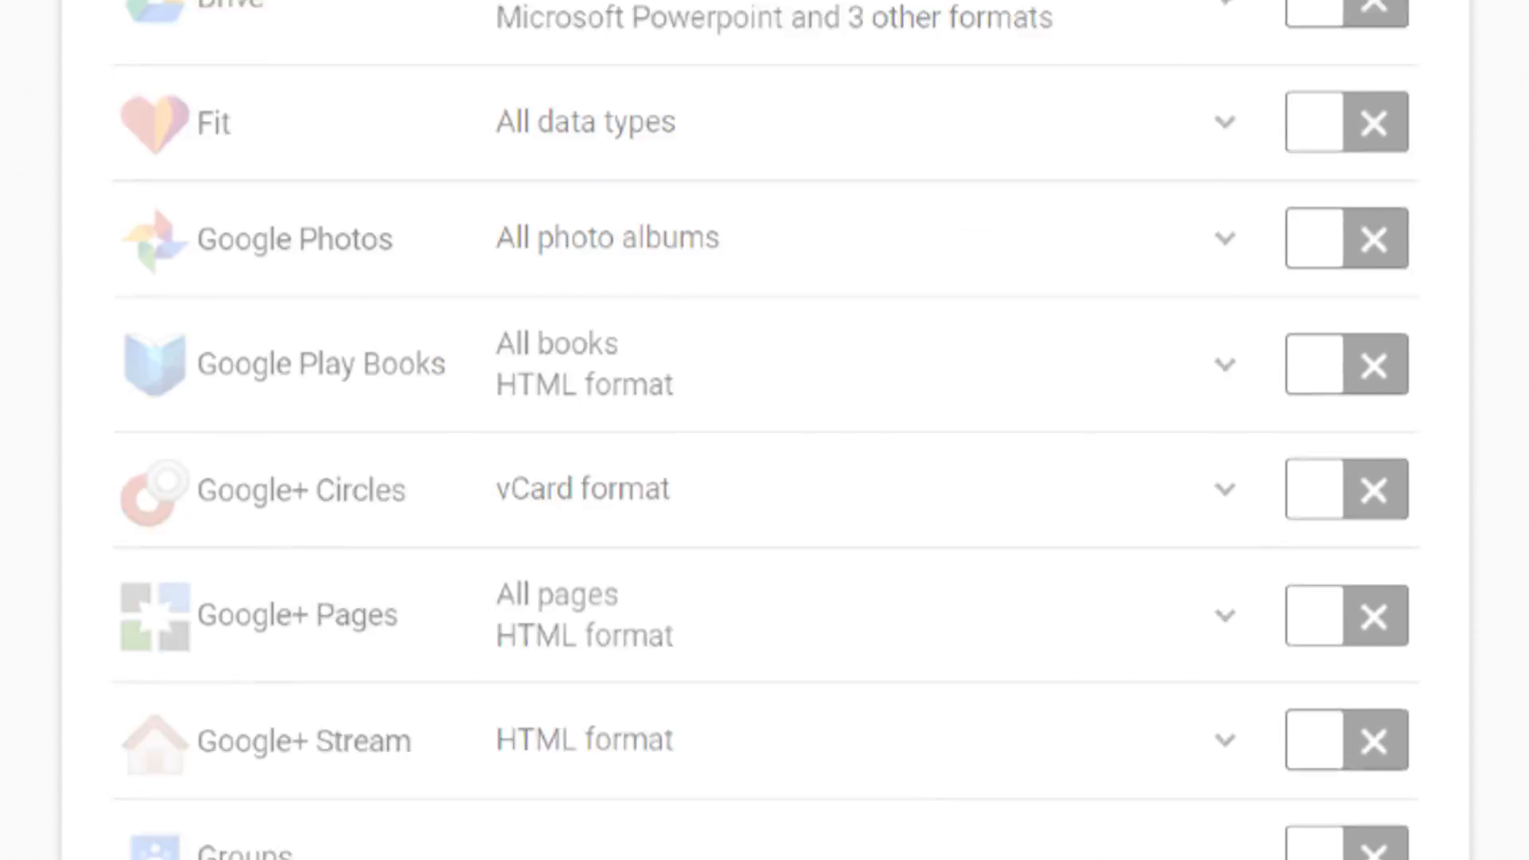
scroll(down, 3)
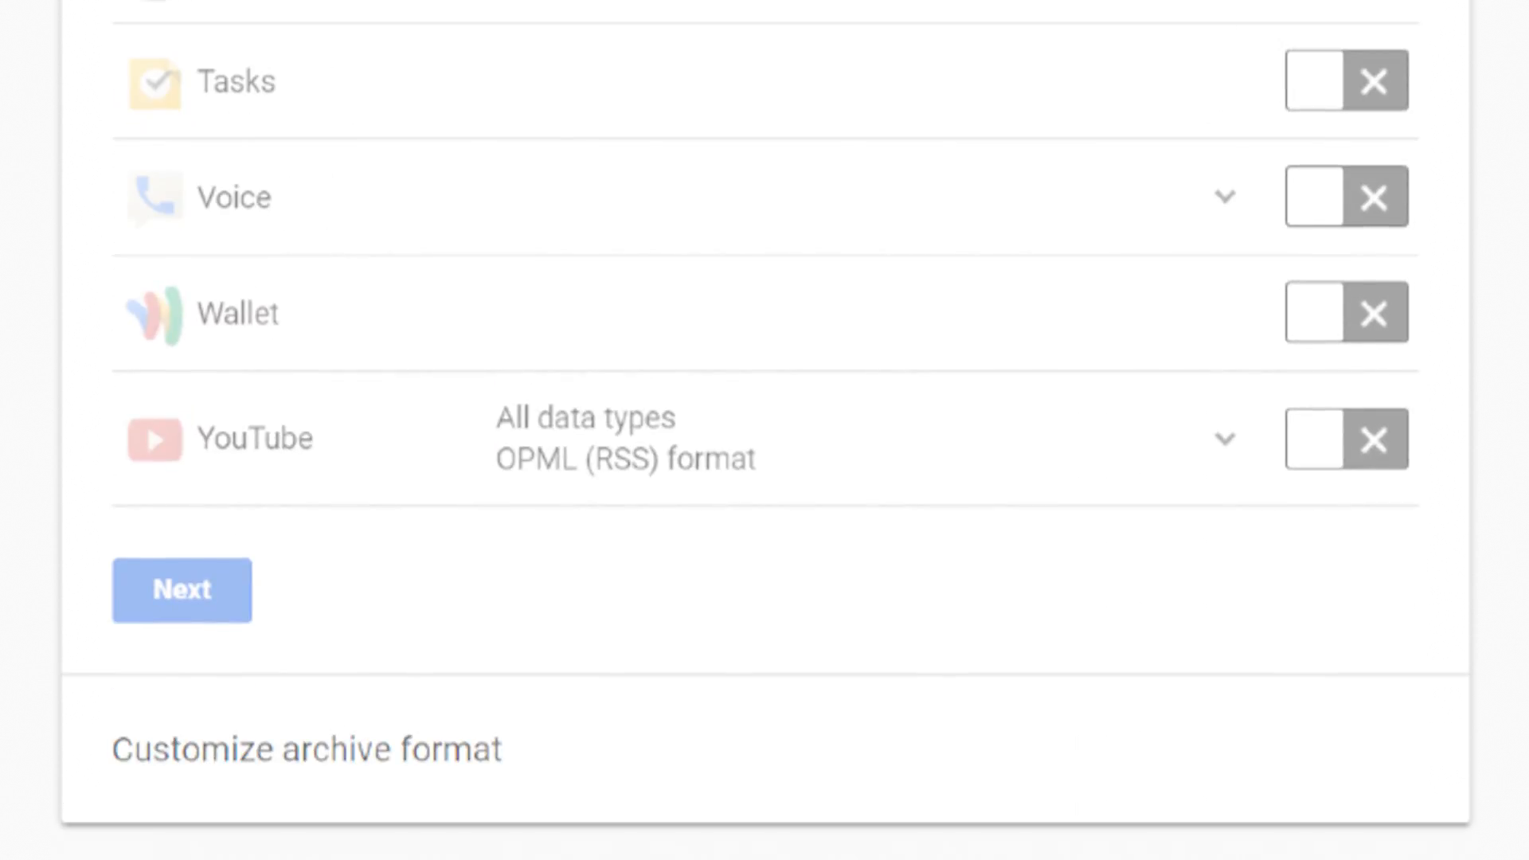
click(1344, 440)
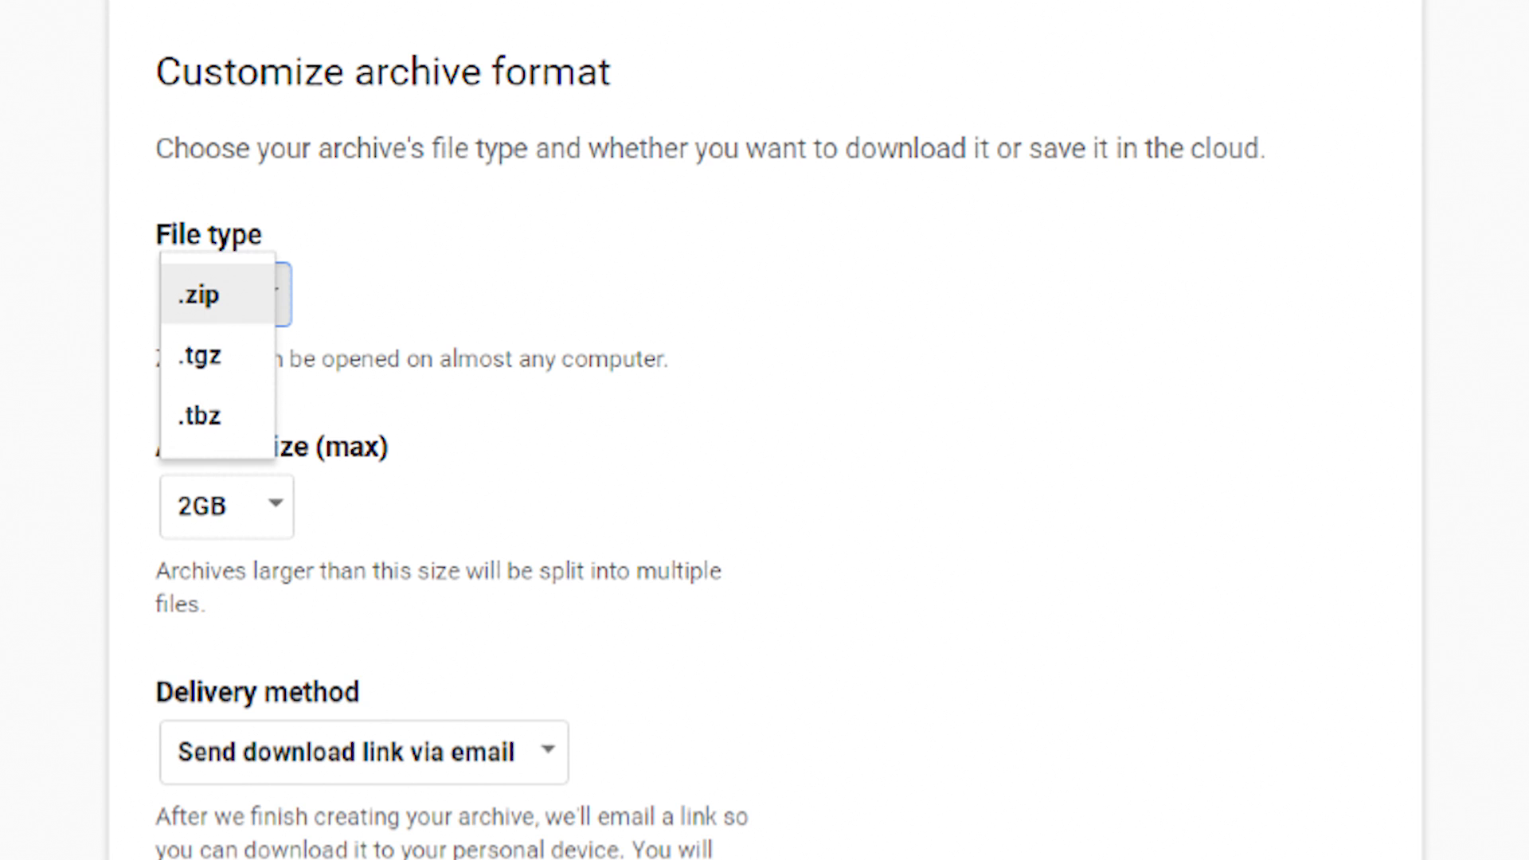
Step: Choose .zip file type, 2GB archive size and 'Send download link via email' delivery
click(225, 507)
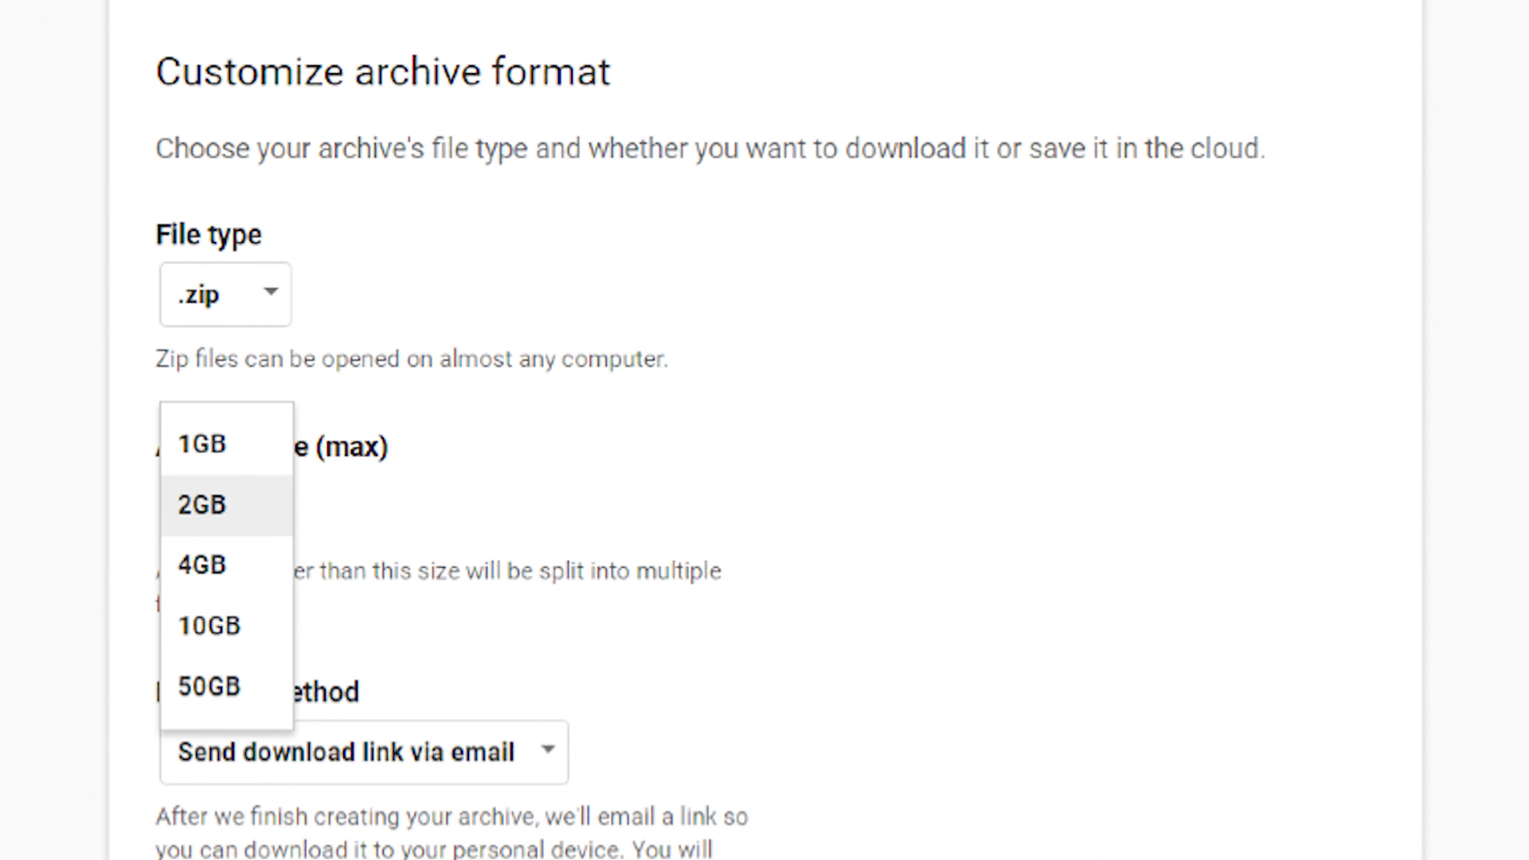
click(201, 505)
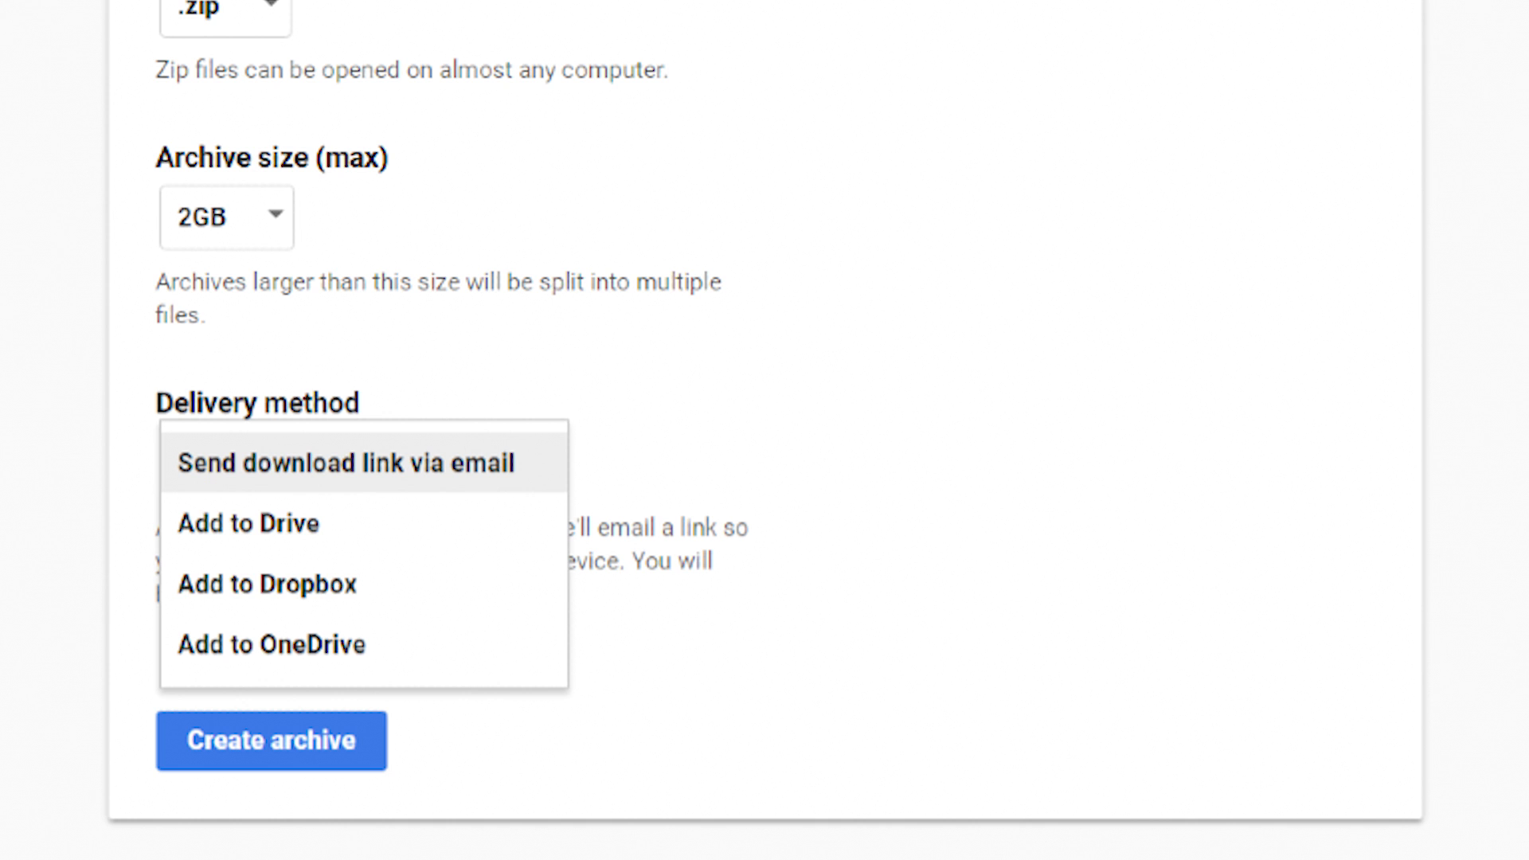
click(271, 741)
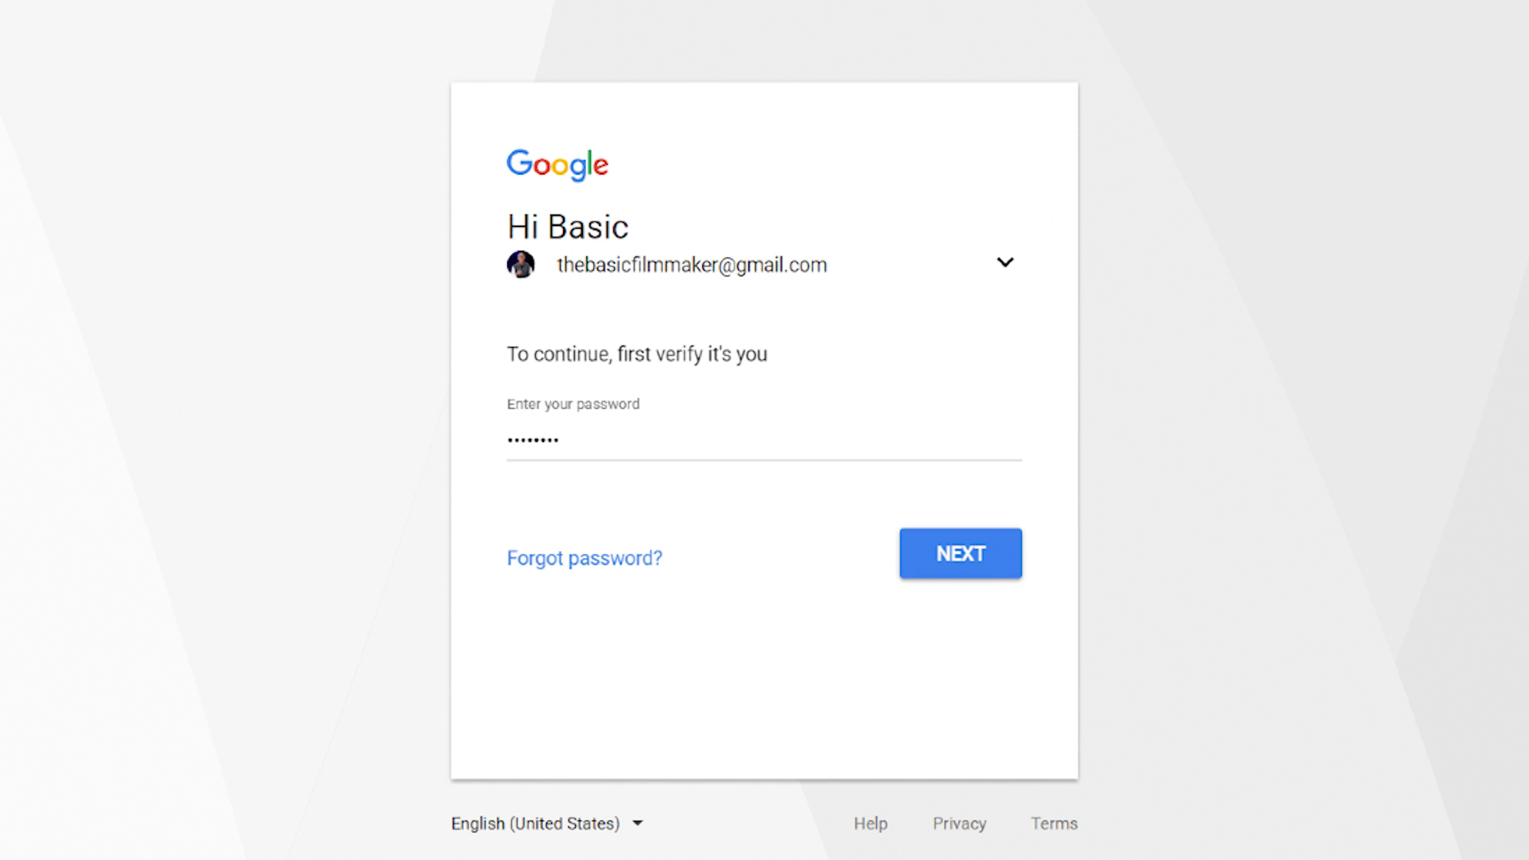
Step: Submit the account password to pass verification for the archive download
click(959, 553)
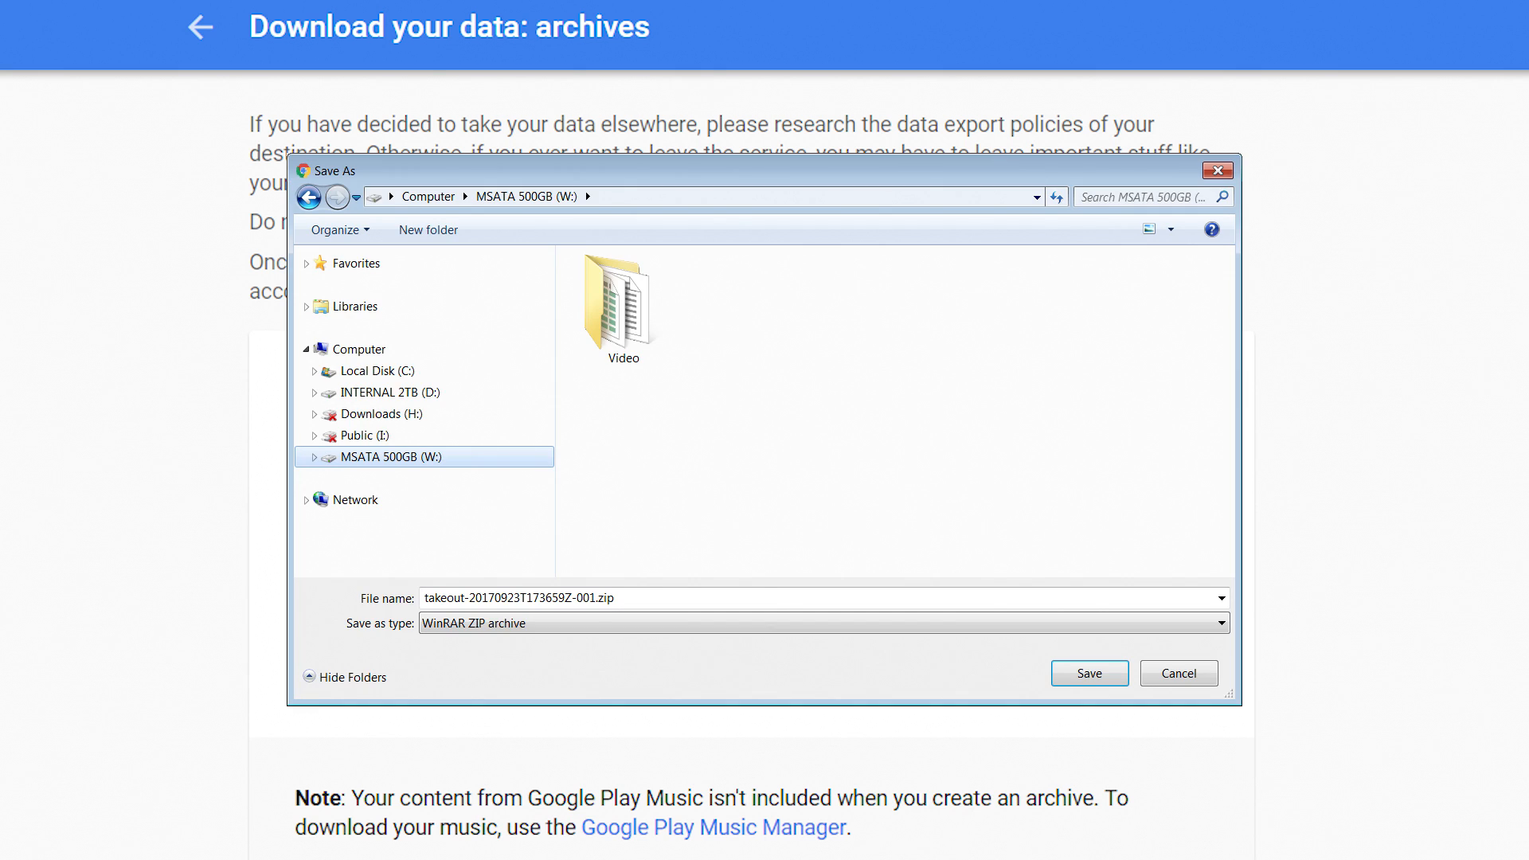
Step: Save takeout-20170923T173659Z-001.zip to the MSATA 500GB (W:) drive
click(1088, 672)
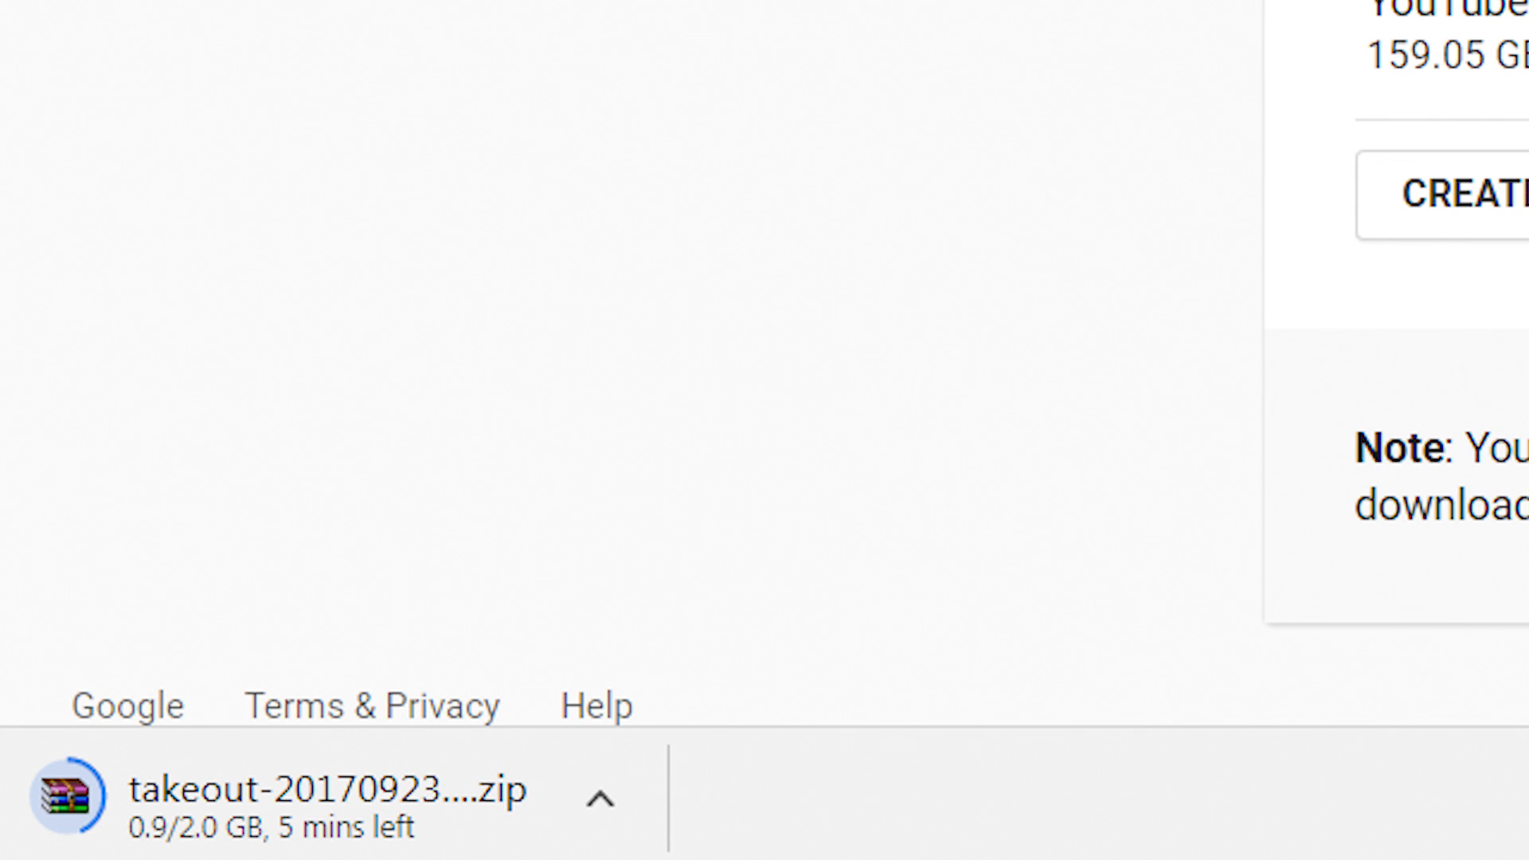
scroll(up, 3)
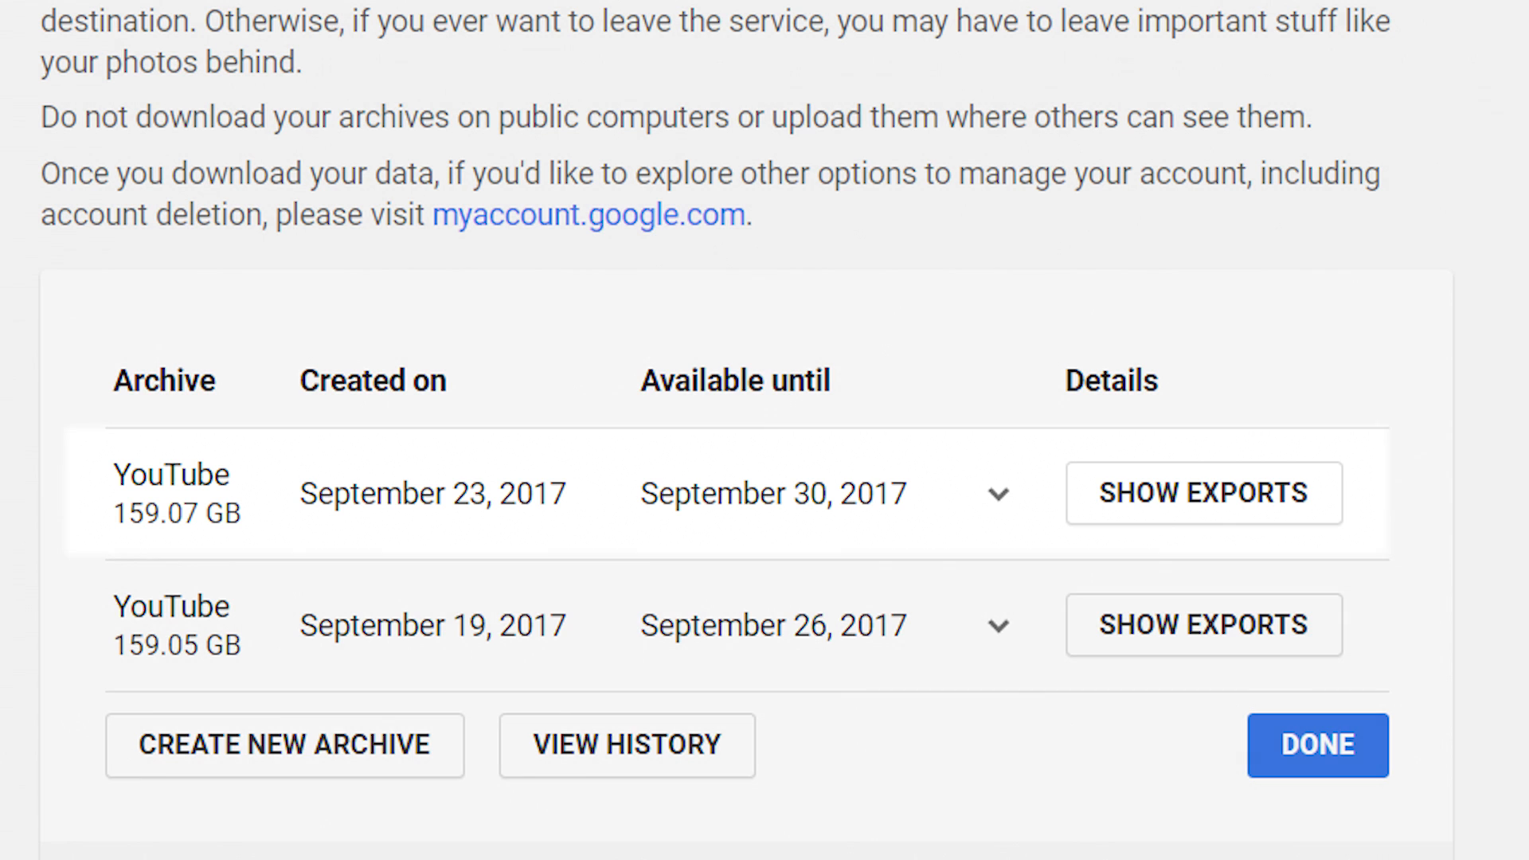
click(1203, 492)
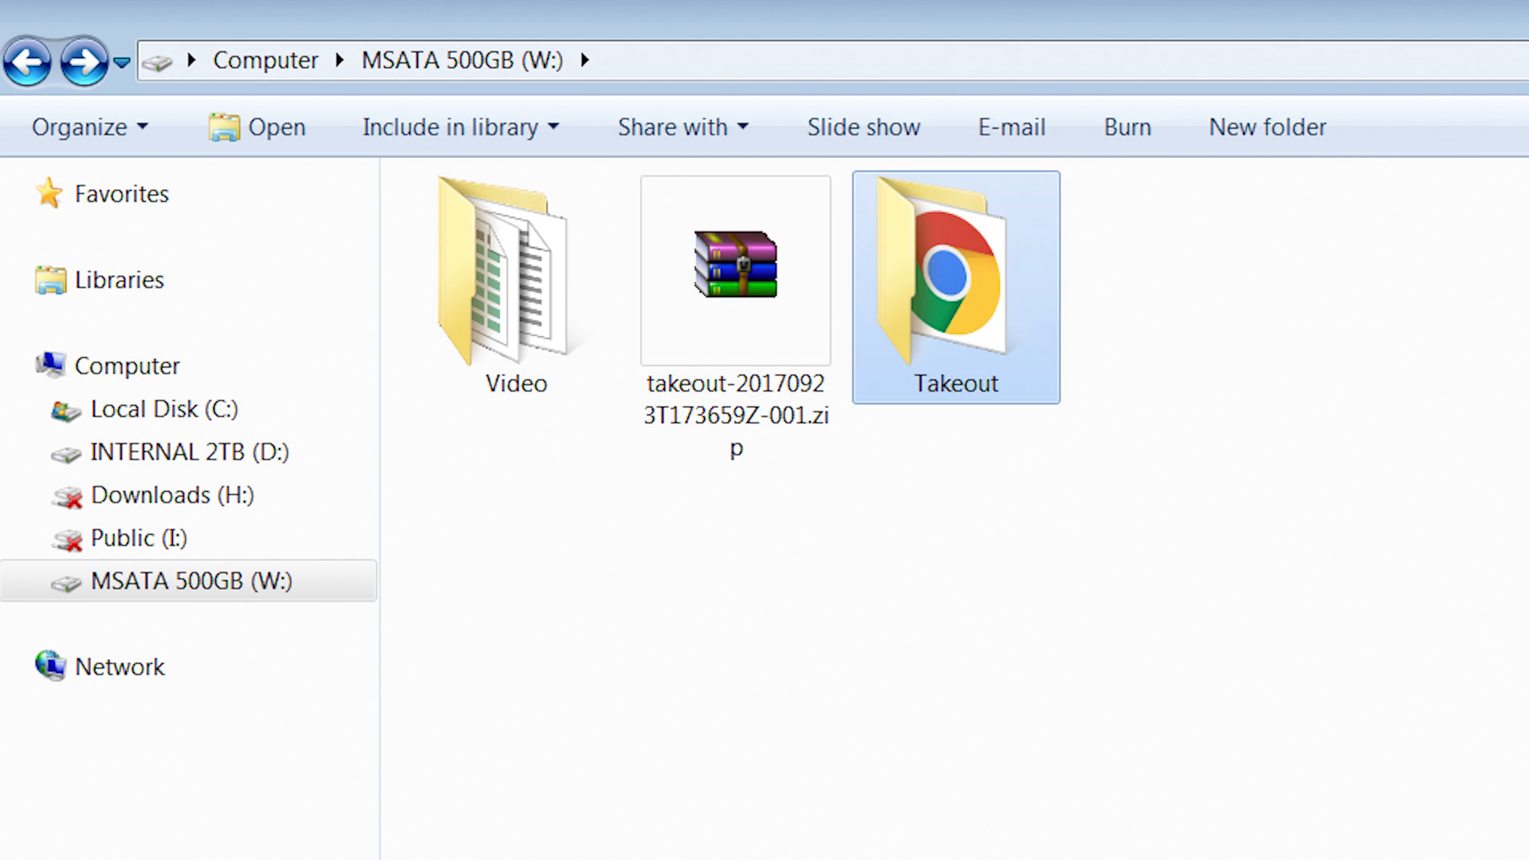
Step: Browse into Takeout, then YouTube, then videos to list the exported .mp4 files
double_click(954, 272)
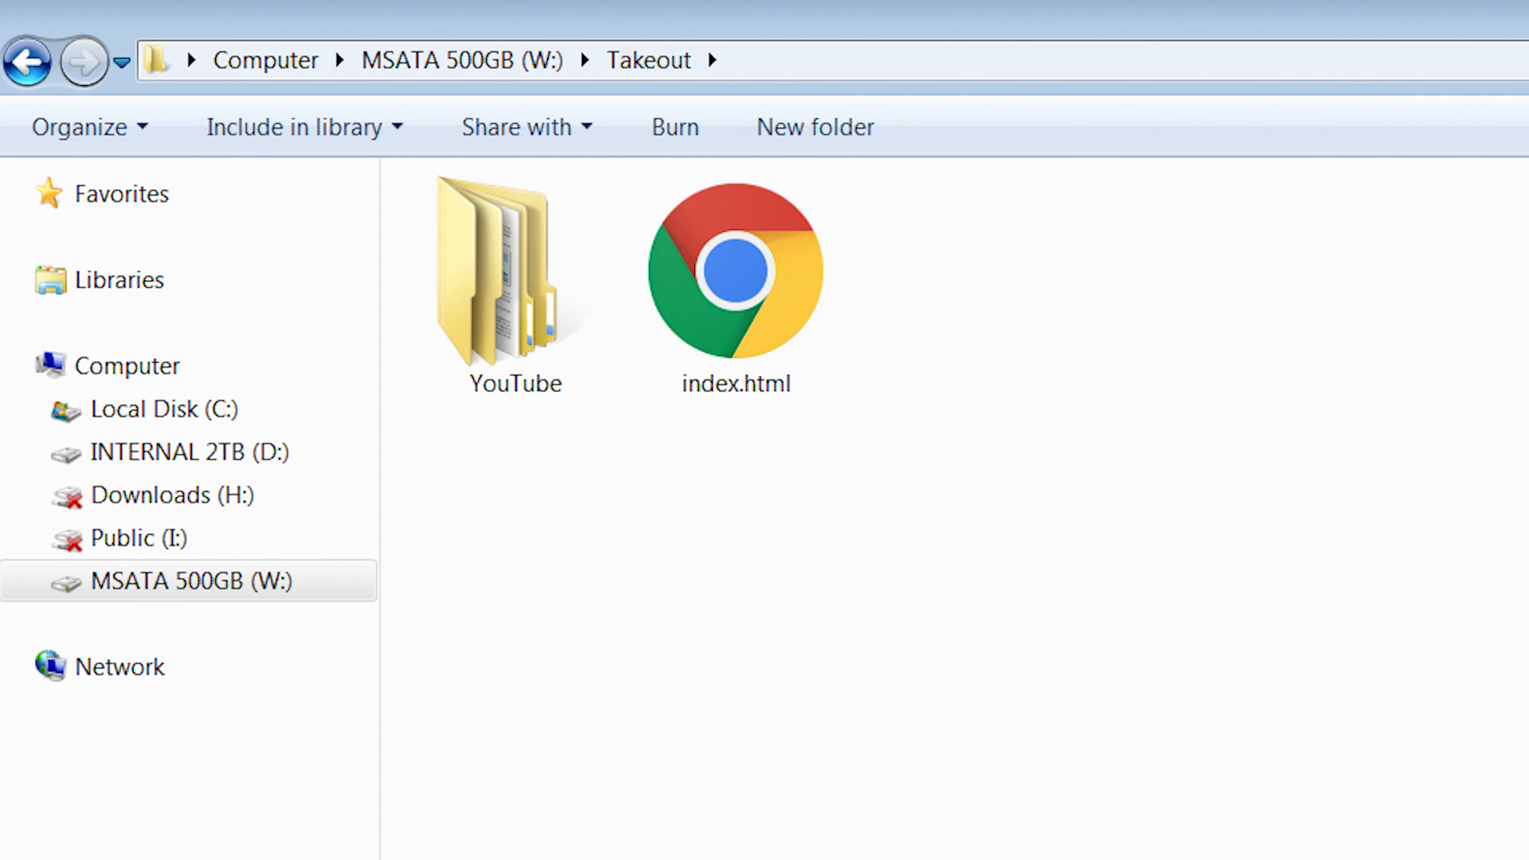
double_click(515, 273)
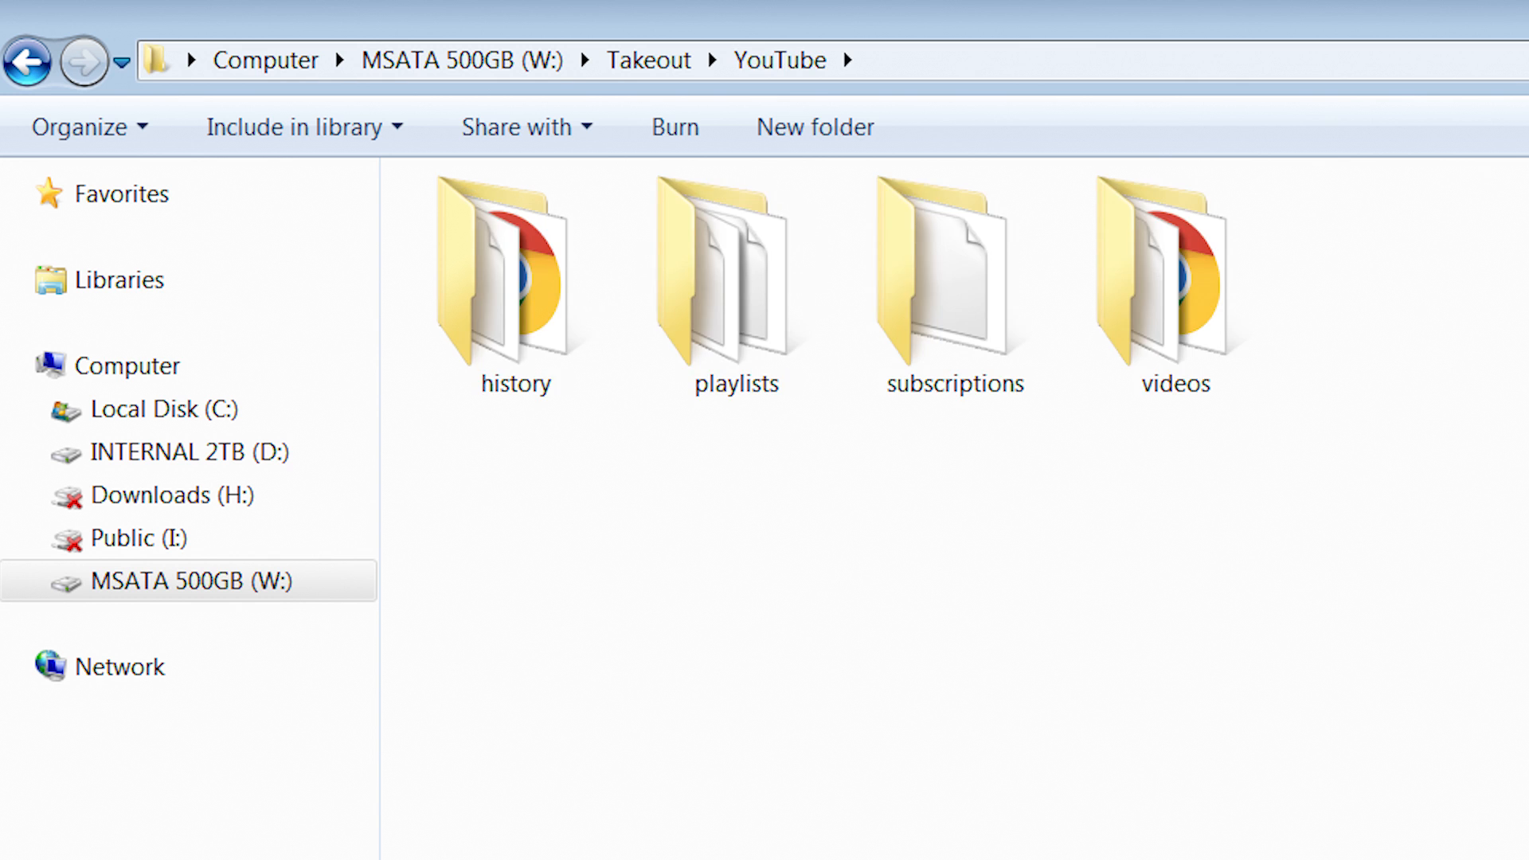
double_click(1174, 273)
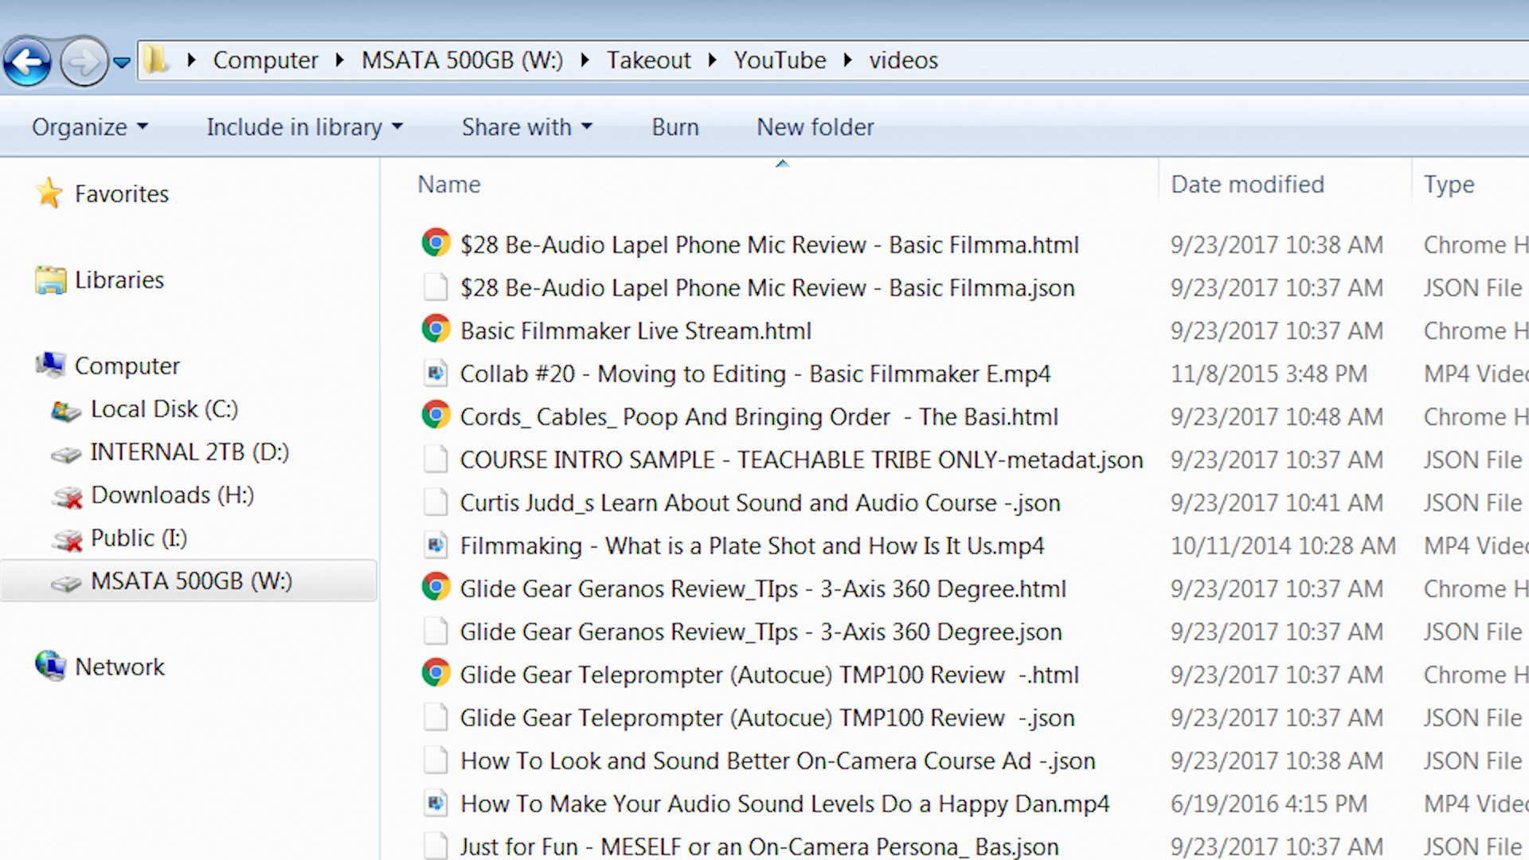